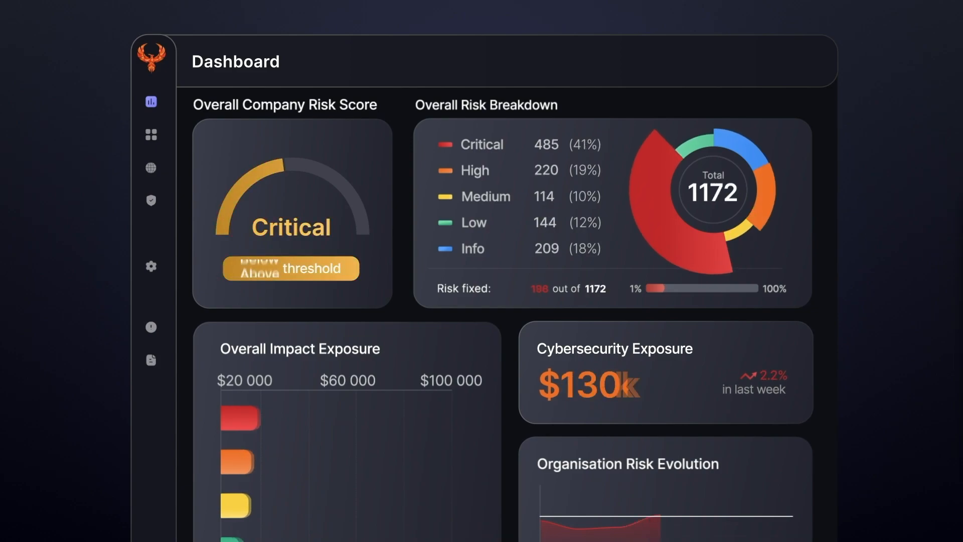
scroll("down", 3)
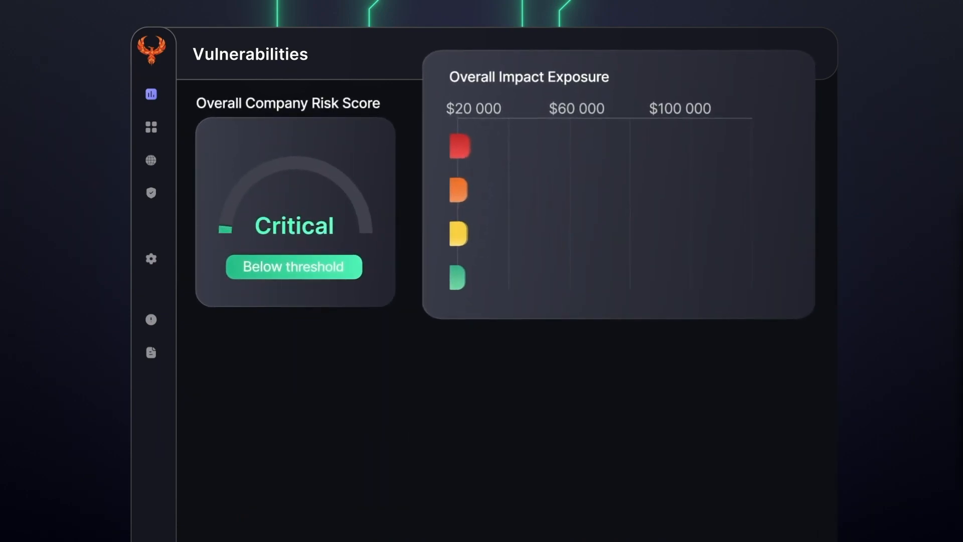
scroll("down", 3)
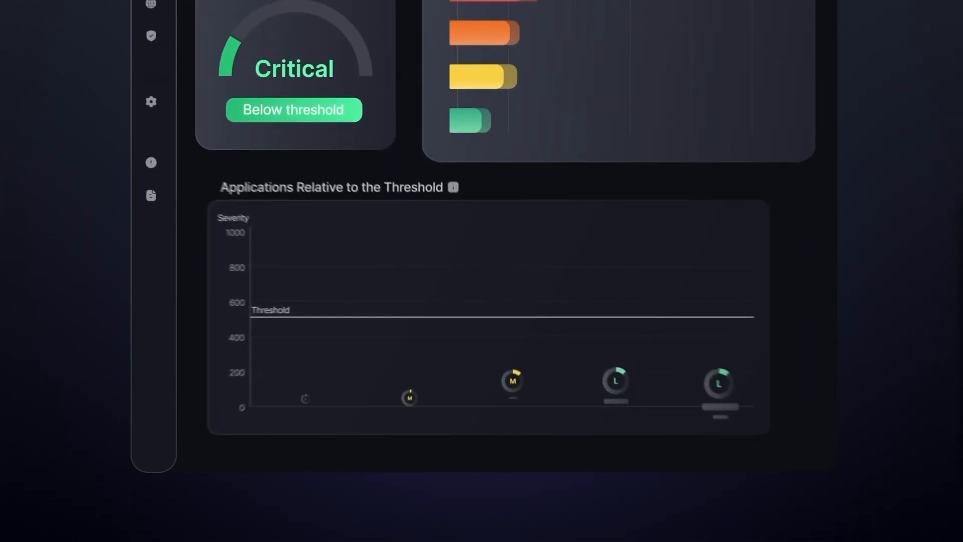